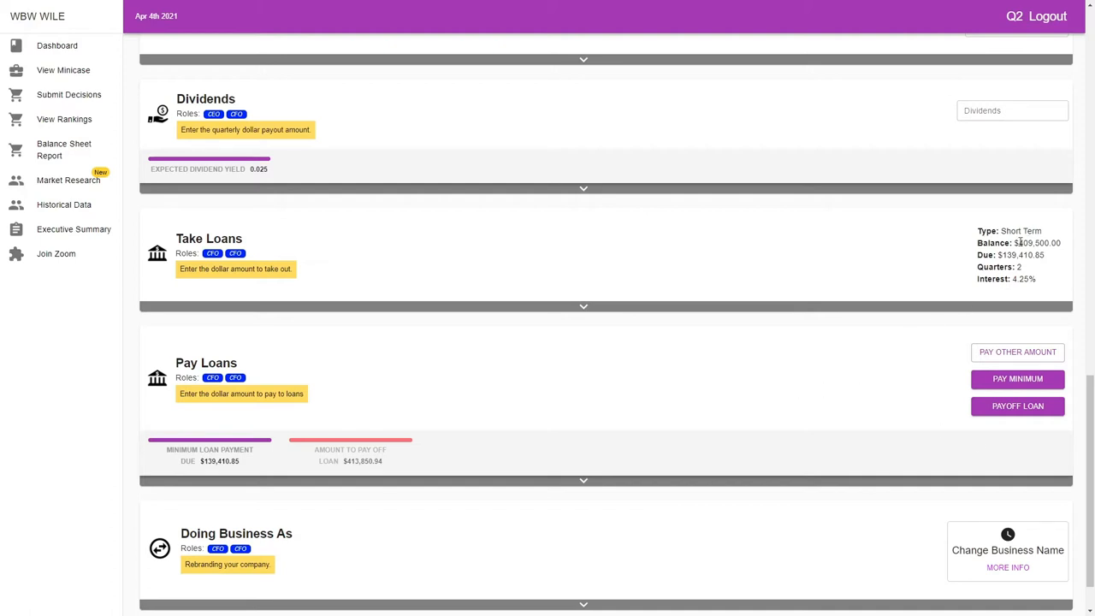
pyautogui.moveTo(1064, 246)
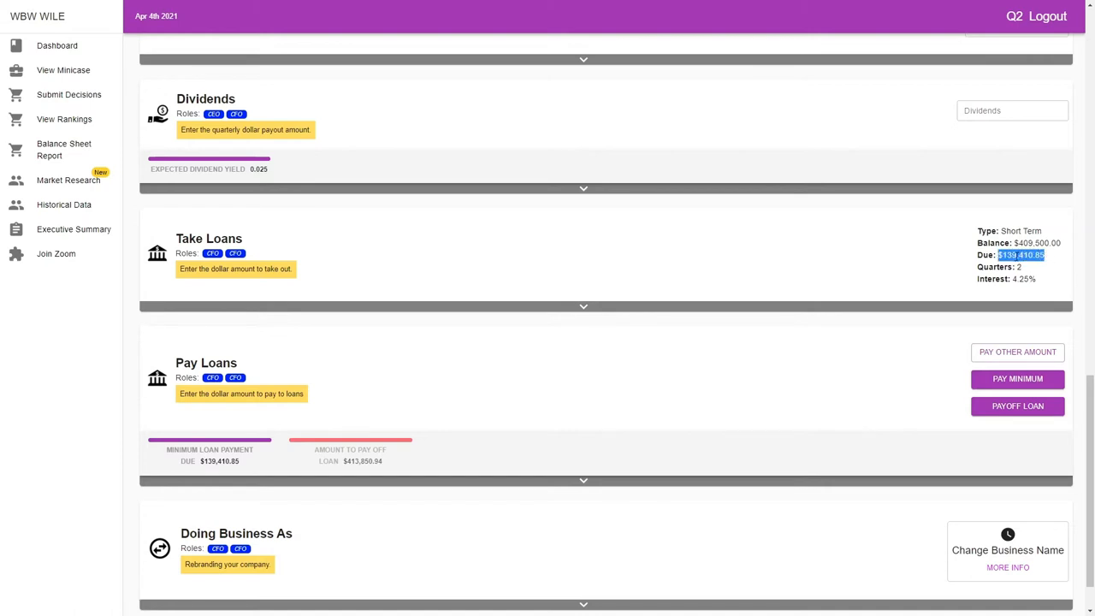
pyautogui.moveTo(1054, 263)
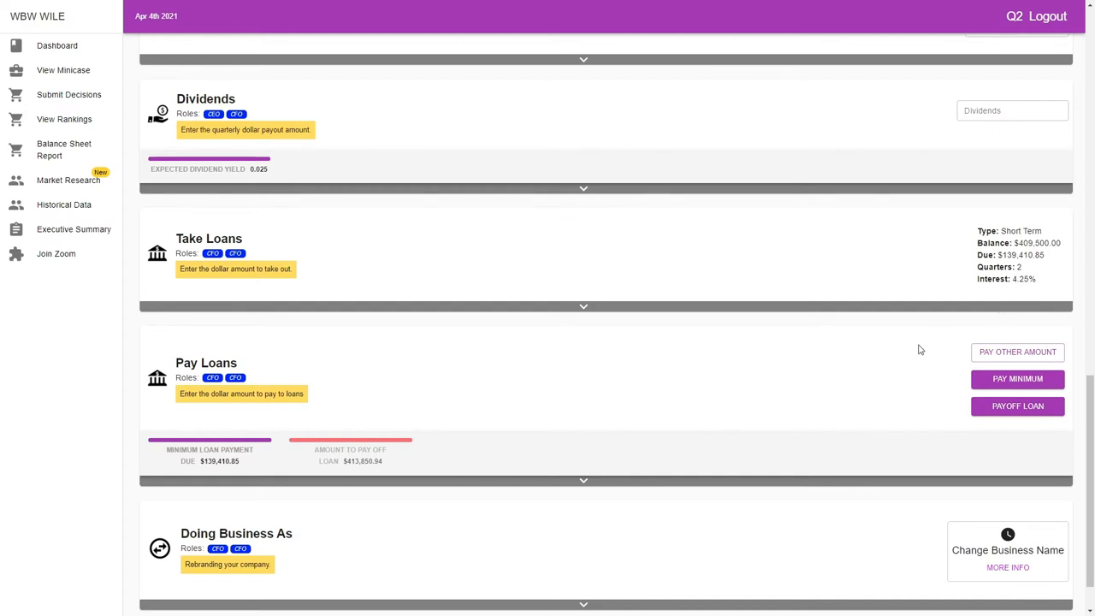
# Step: Pay the minimum loan amount of $139,410.85 in the Pay Loans section
pyautogui.scroll(-3)
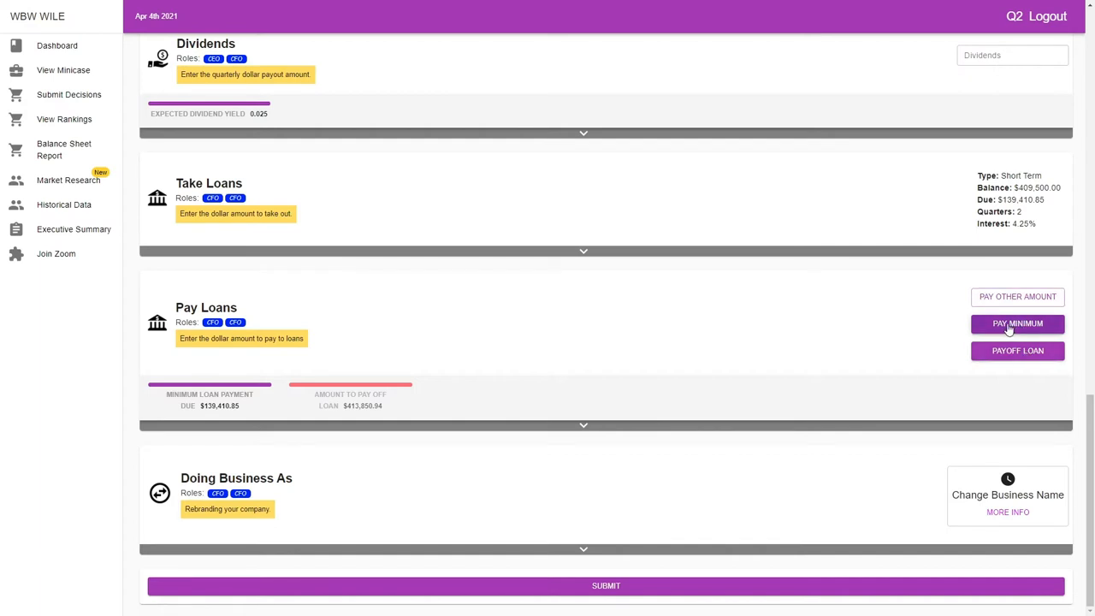
pyautogui.click(1016, 324)
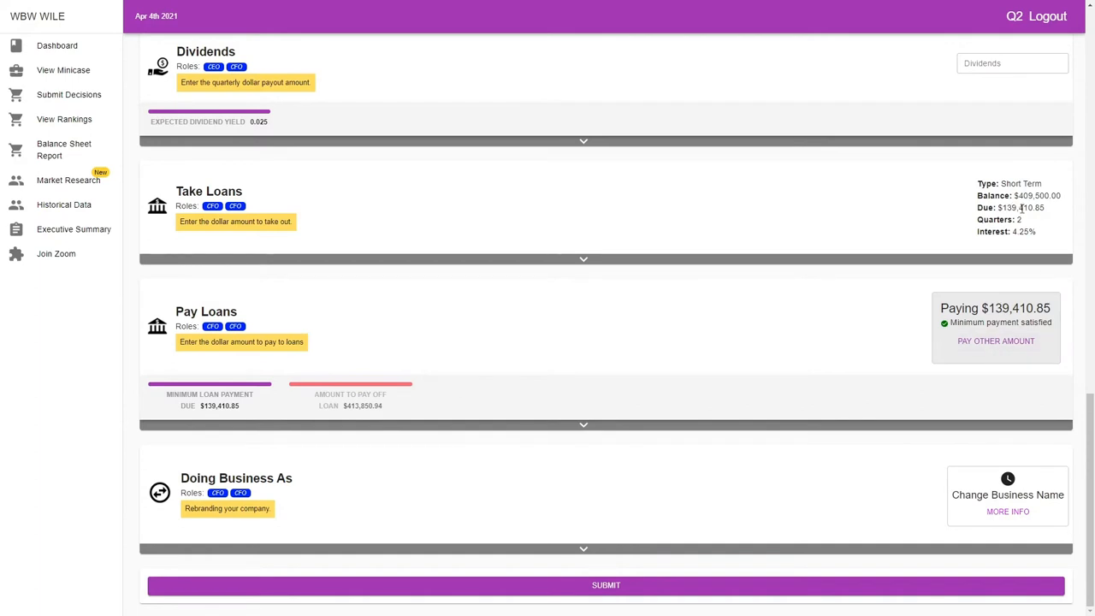
pyautogui.moveTo(1054, 315)
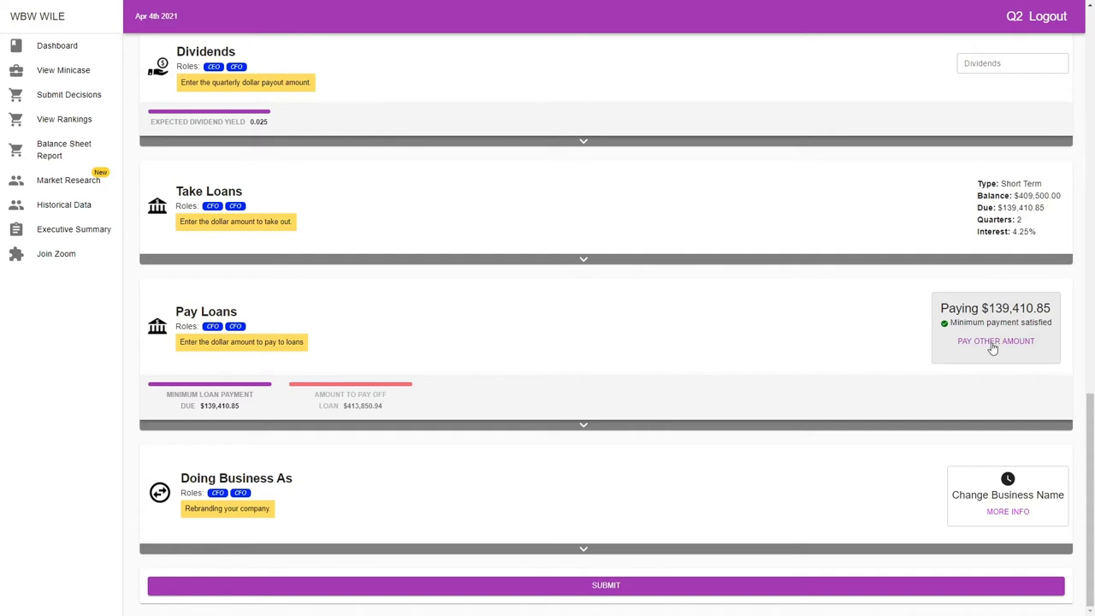
# Step: Clear the minimum payment and pay off the full $413,850.94 loan balance instead
pyautogui.click(996, 340)
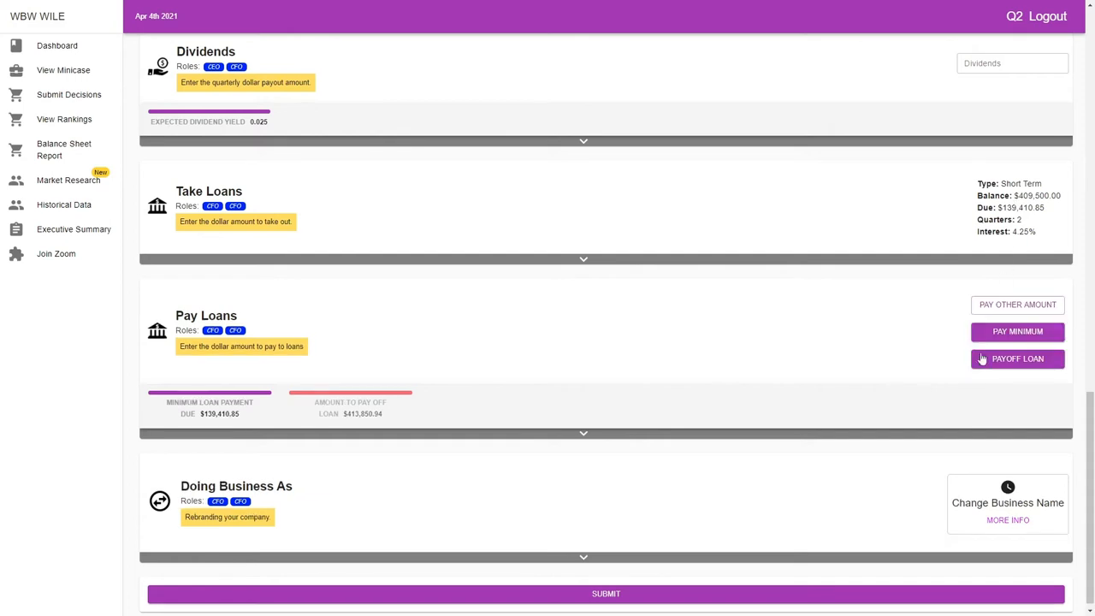
pyautogui.click(1017, 359)
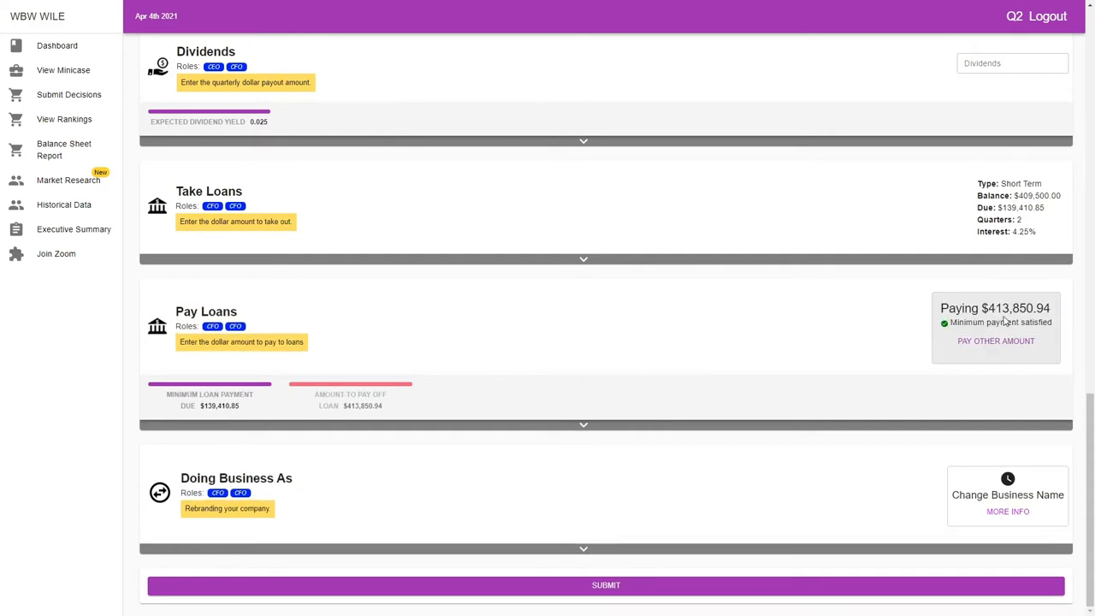
pyautogui.moveTo(1058, 315)
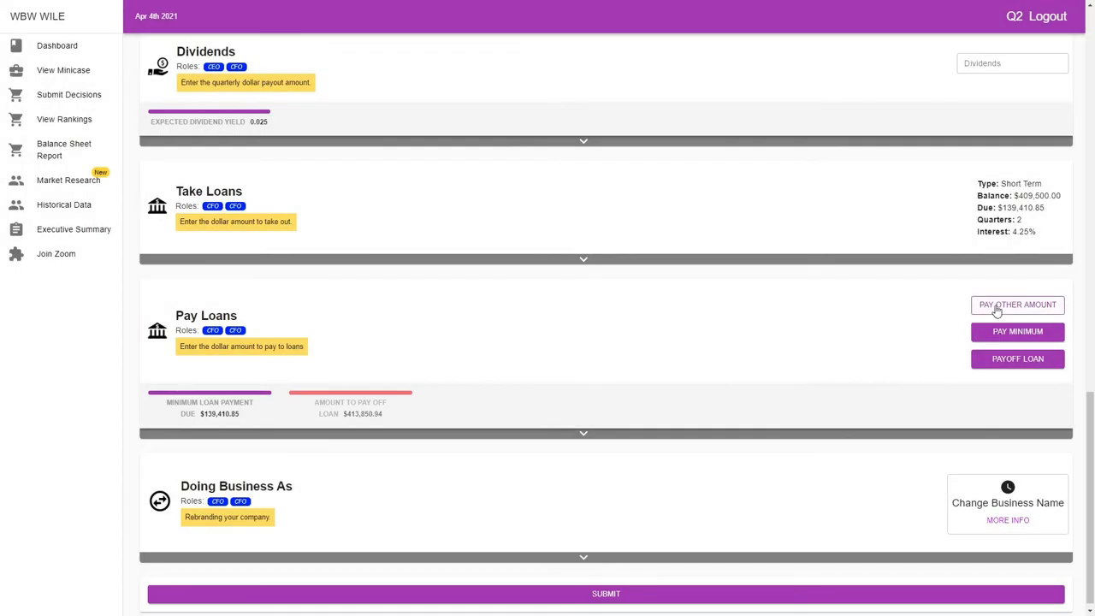
pyautogui.click(1016, 305)
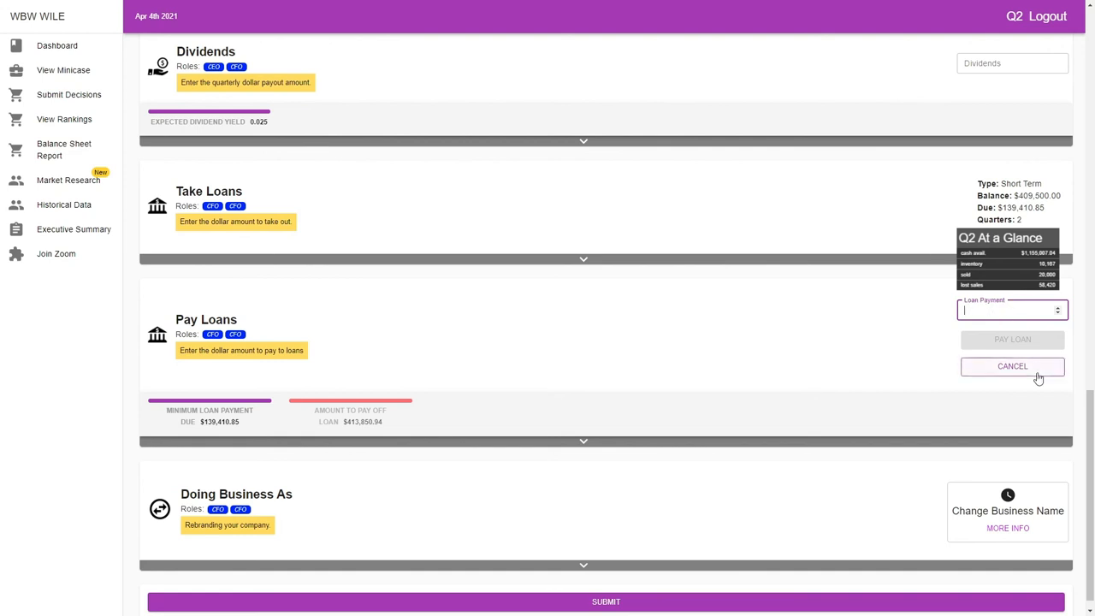
pyautogui.click(1013, 366)
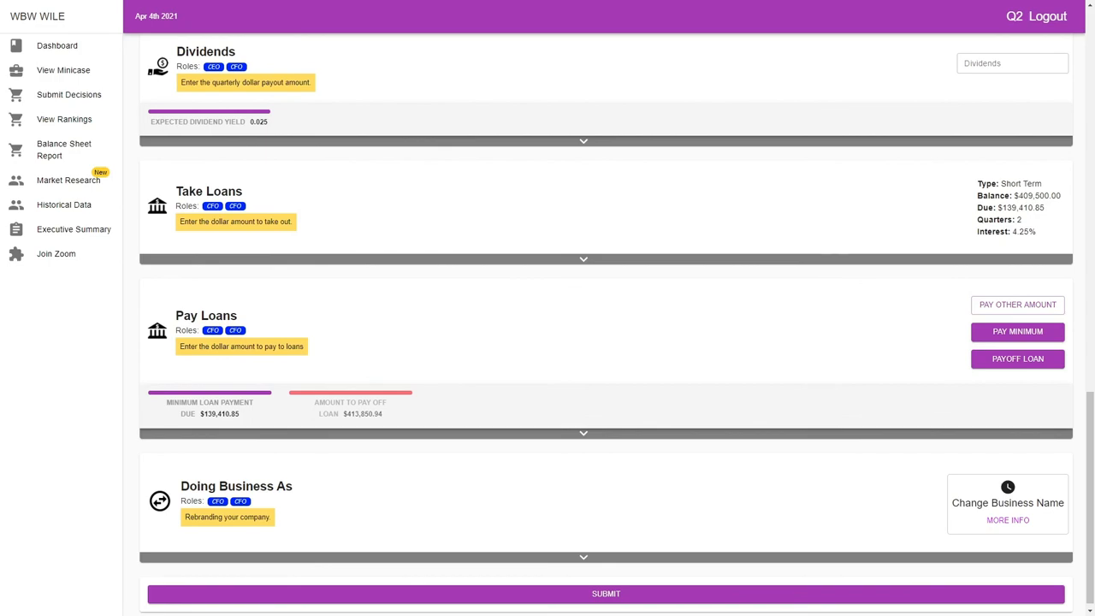